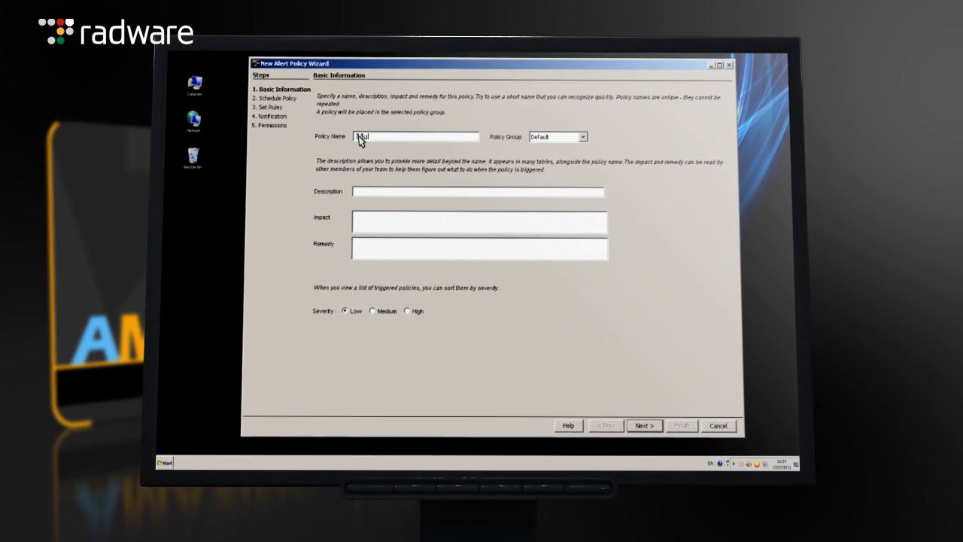
Name the new alert policy 'Multi-Vulnerability Attack', finish the wizard and go to reporting
text(Multi-Vulnerability Attack)
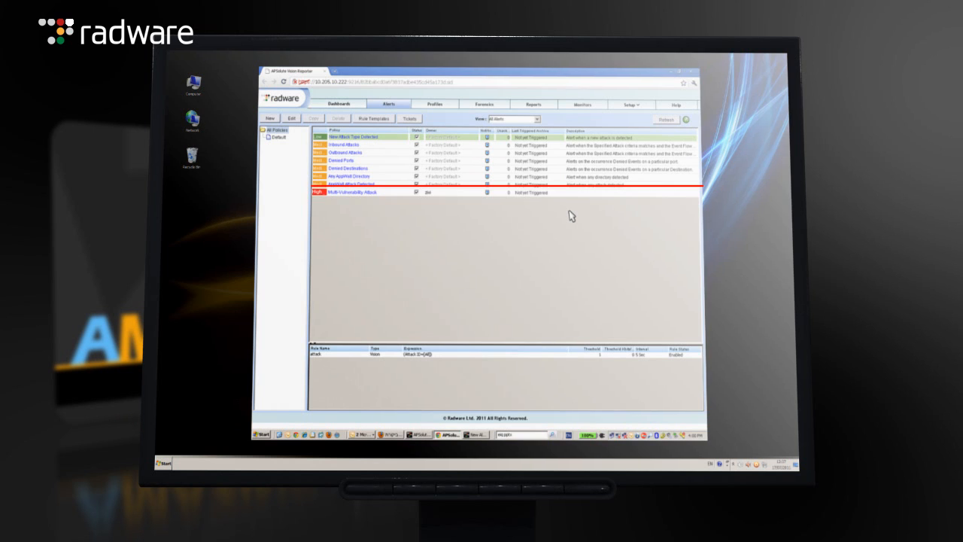
click(532, 103)
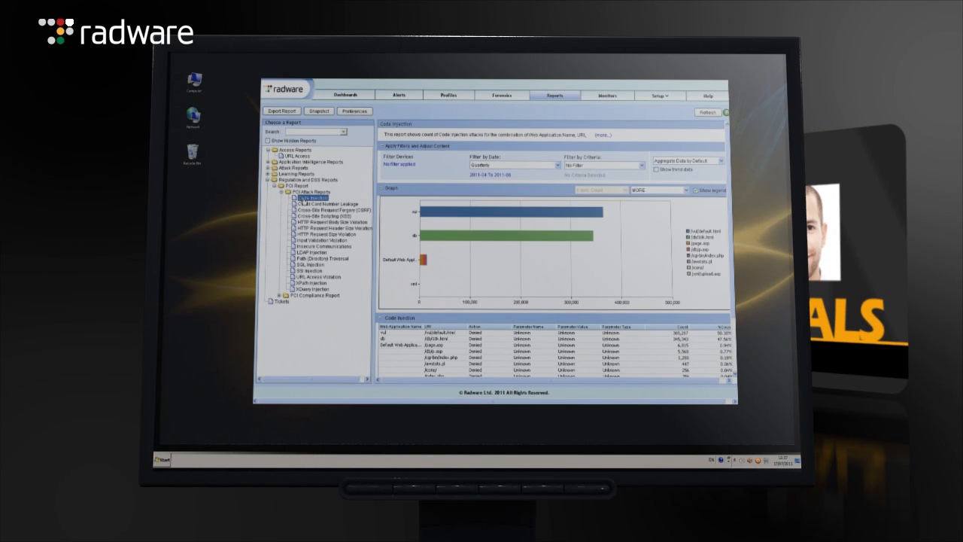
View the Credit Card Number Leakage report, then scroll through the PCI Compliance Summary Report
click(325, 203)
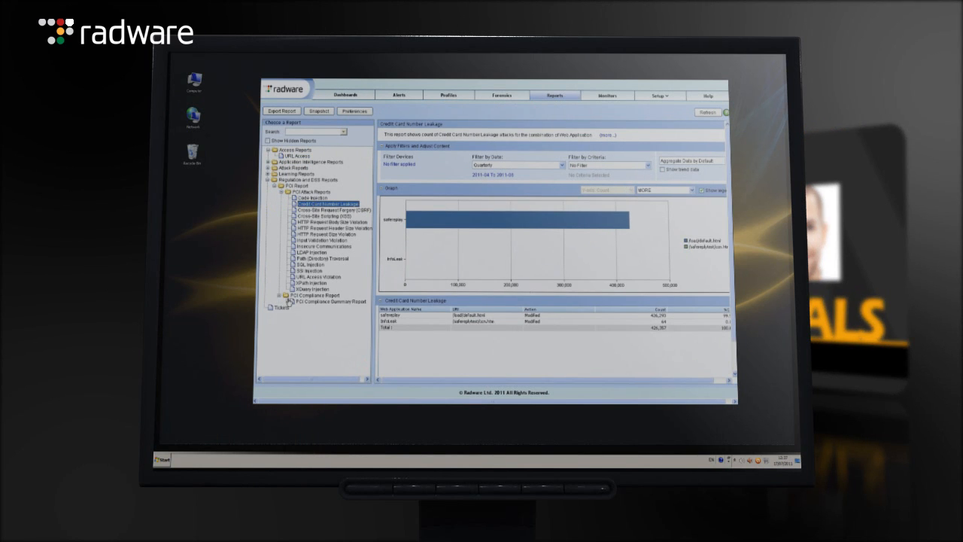
click(316, 300)
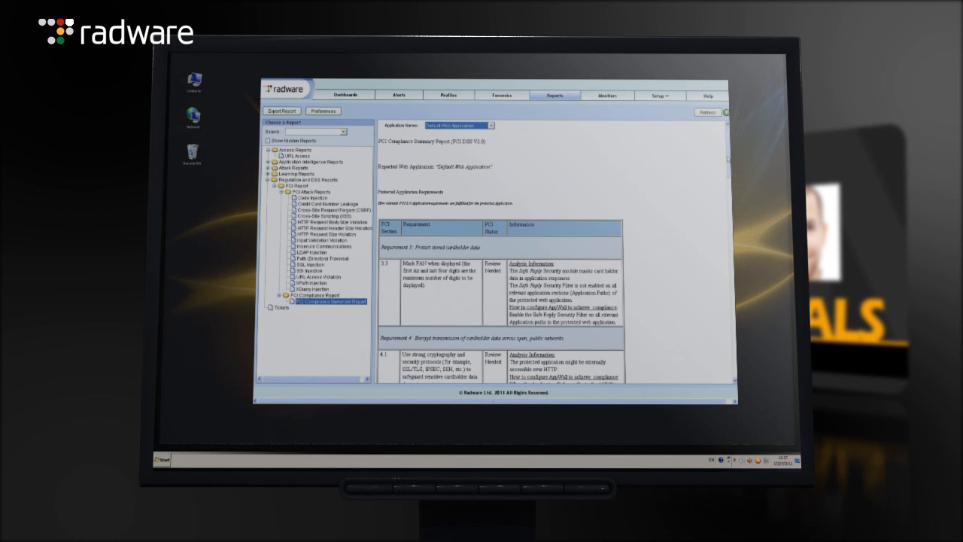
scroll(down, 3)
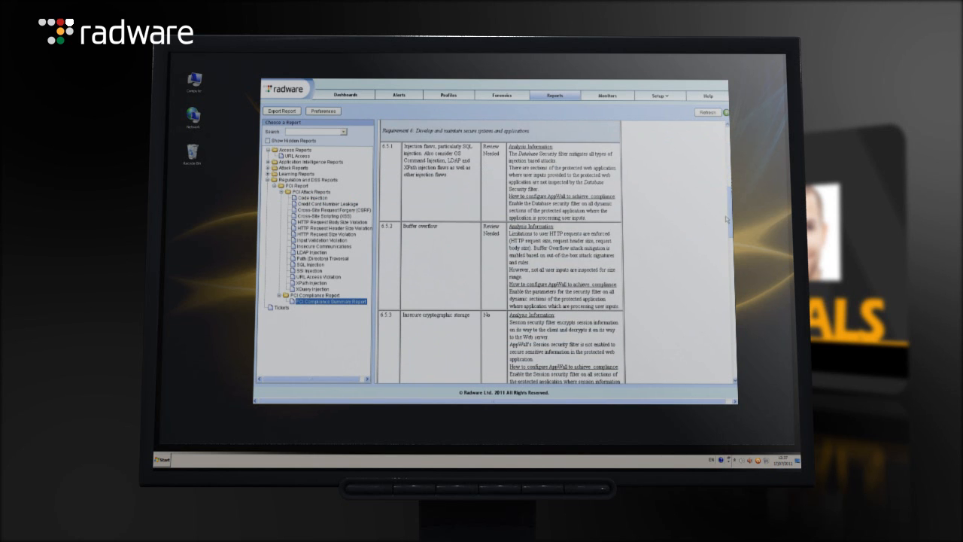